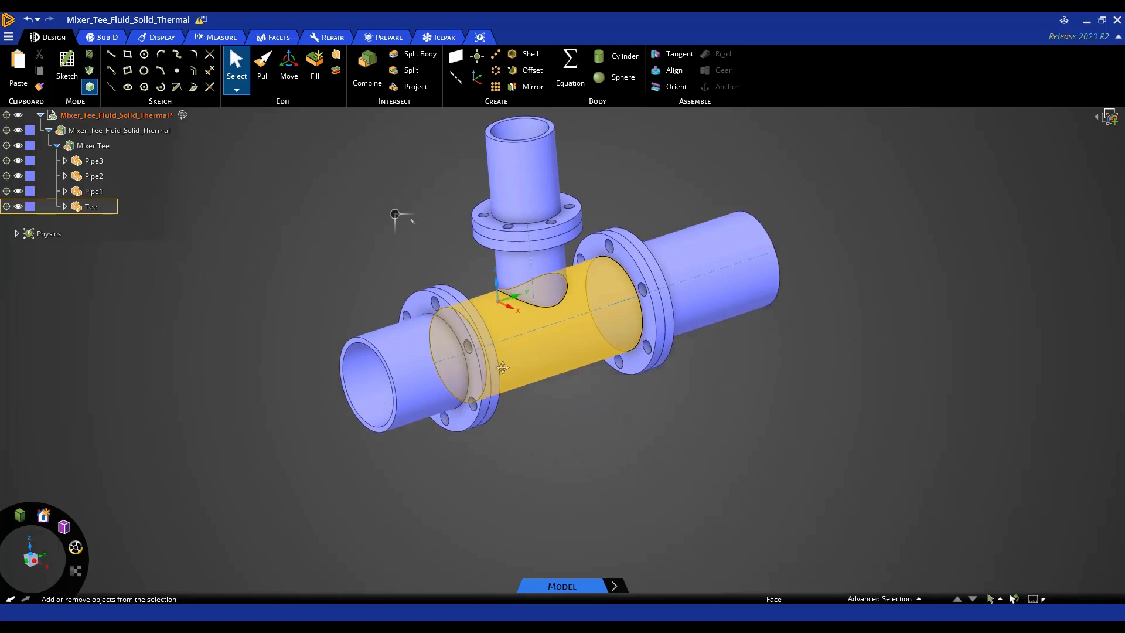
# Clear the current selections on the Tee body and the left pipe's inner face
pyautogui.click(94, 176)
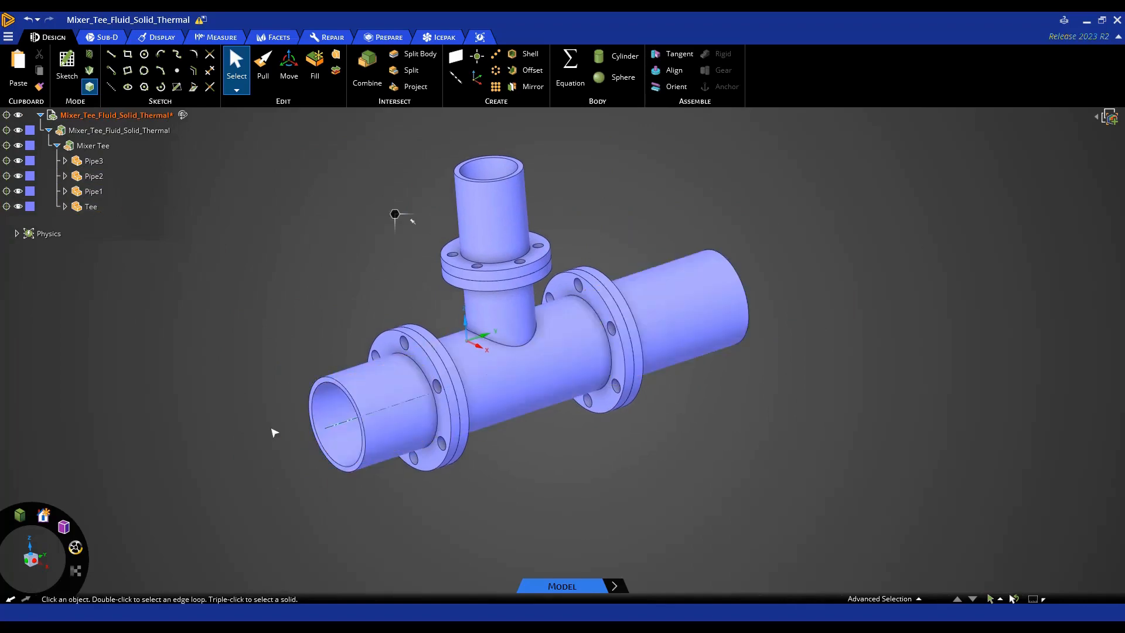
pyautogui.click(358, 419)
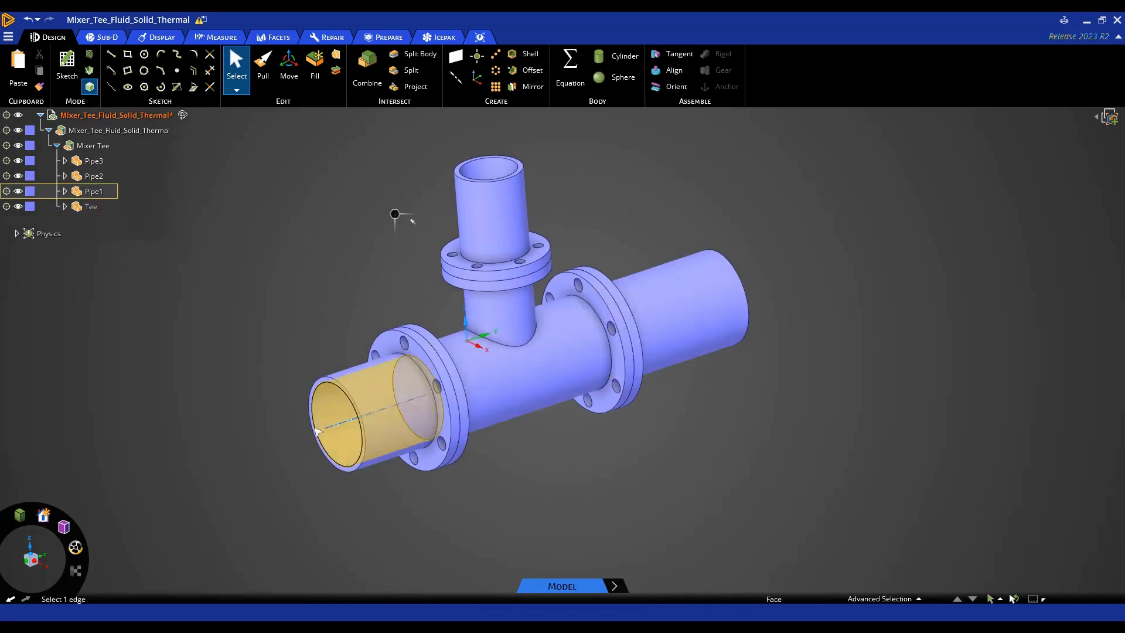
pyautogui.click(91, 206)
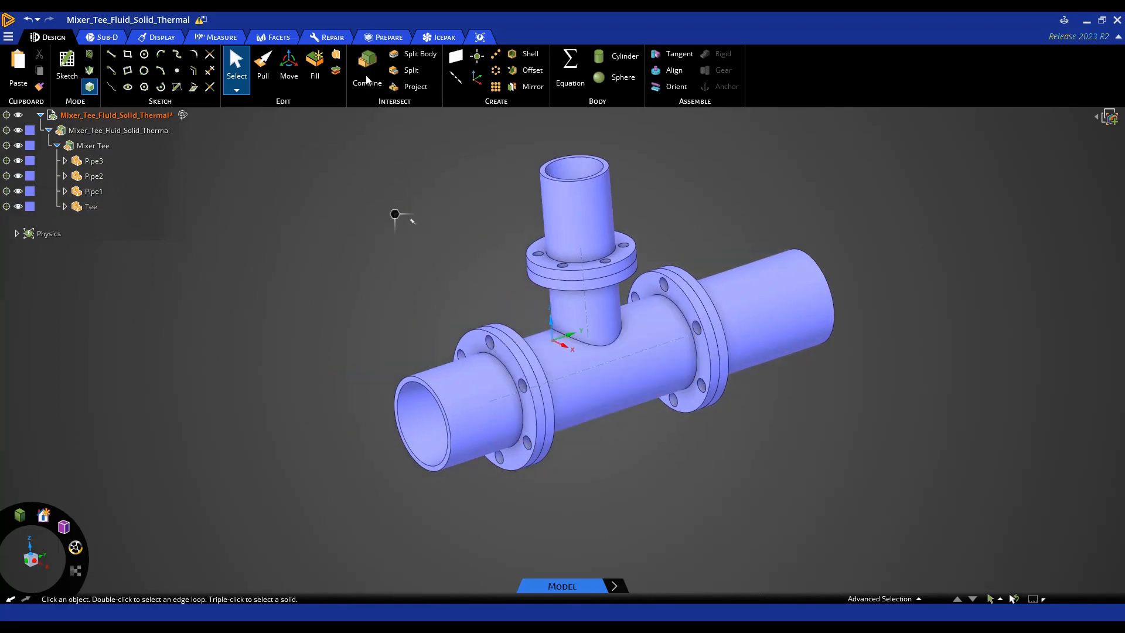
# Start the Volume Extract tool from the Prepare tools
pyautogui.click(388, 38)
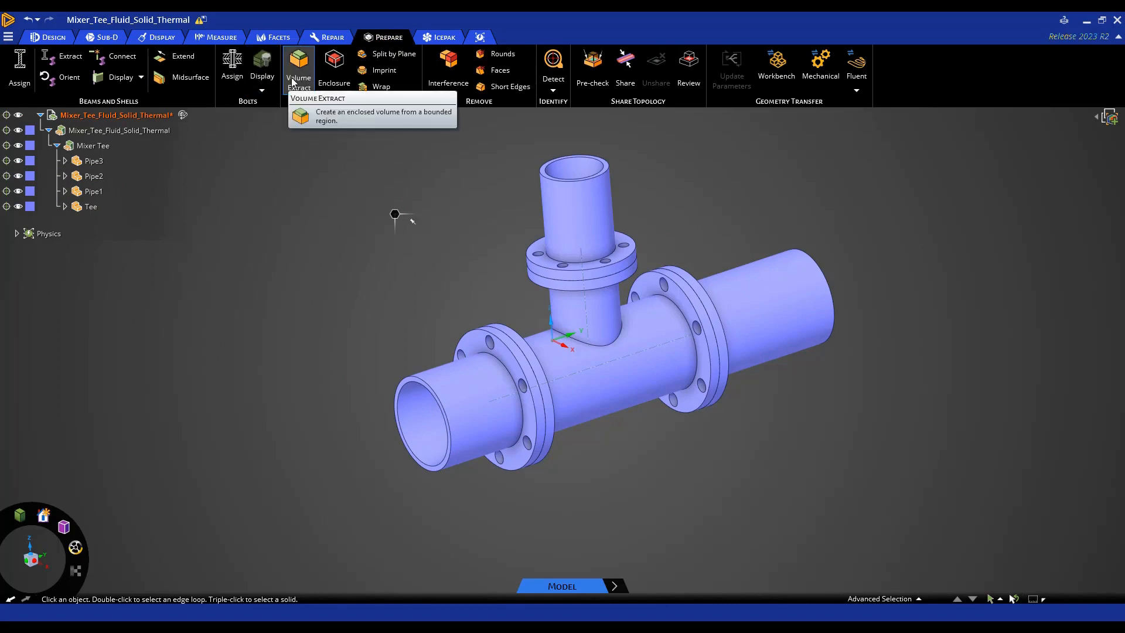
pyautogui.click(298, 68)
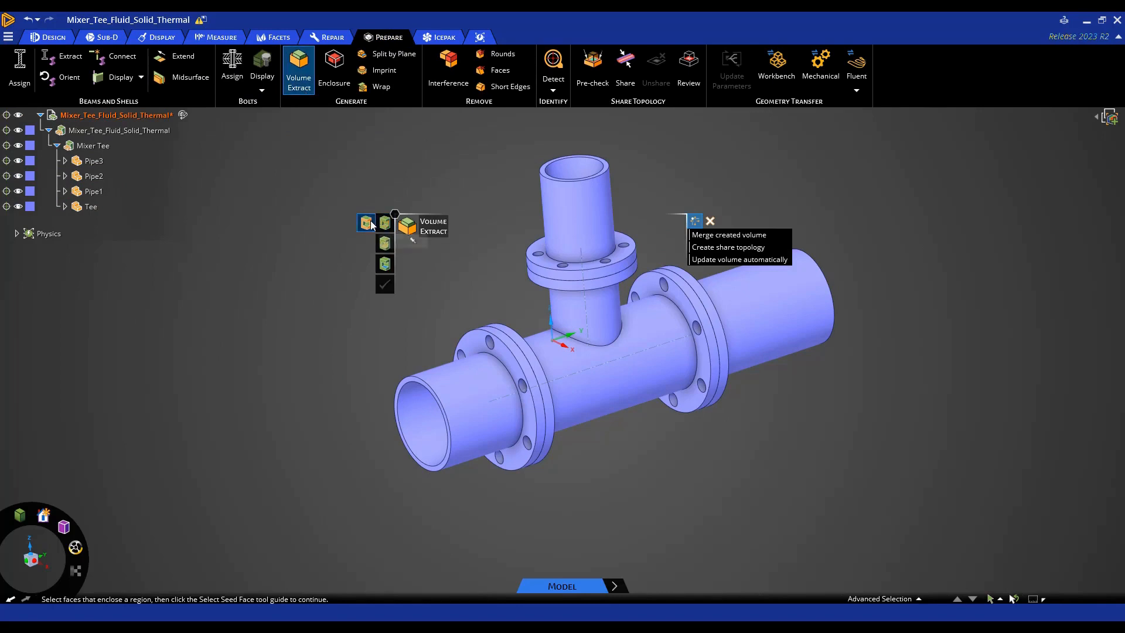
pyautogui.moveTo(366, 223)
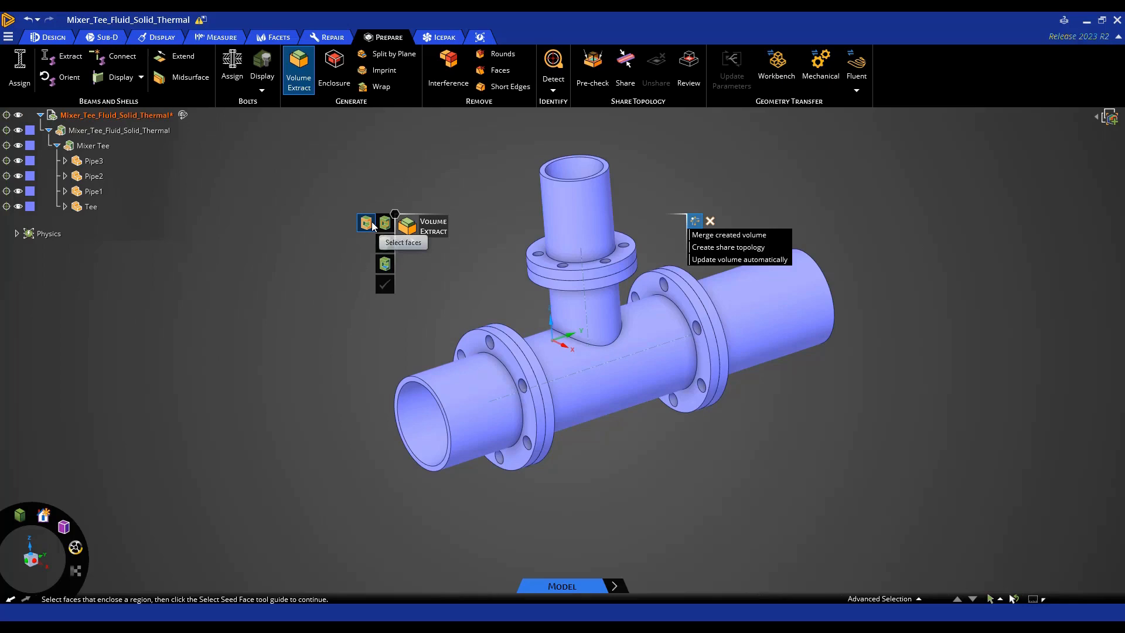
pyautogui.moveTo(385, 241)
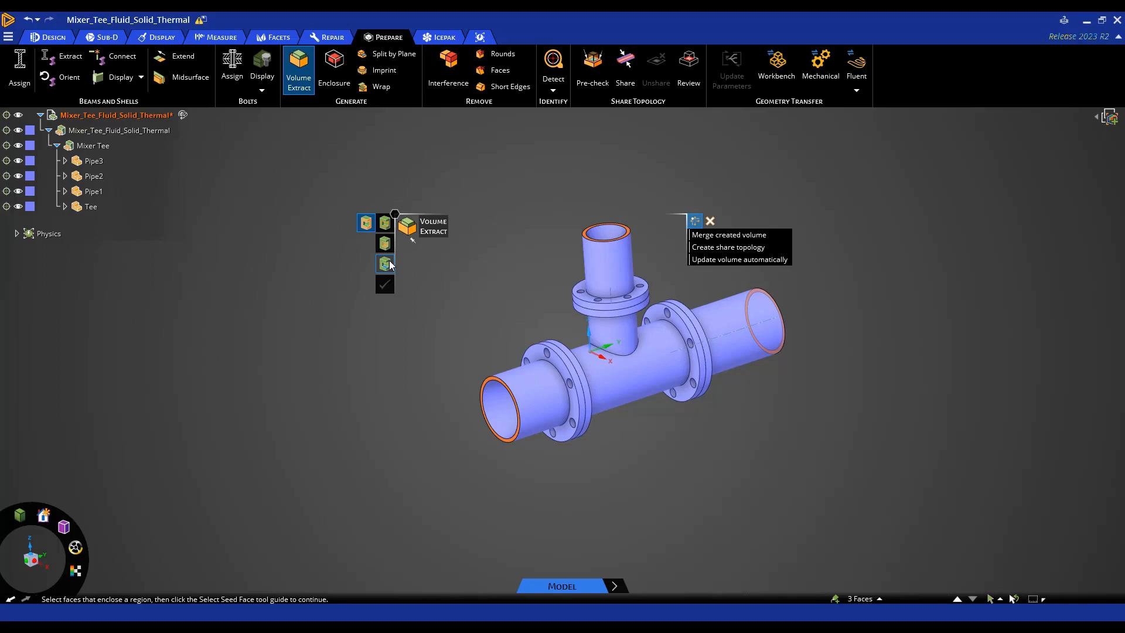
# Advance to choosing the seed face after the three pipe-opening faces are bounded
pyautogui.click(384, 263)
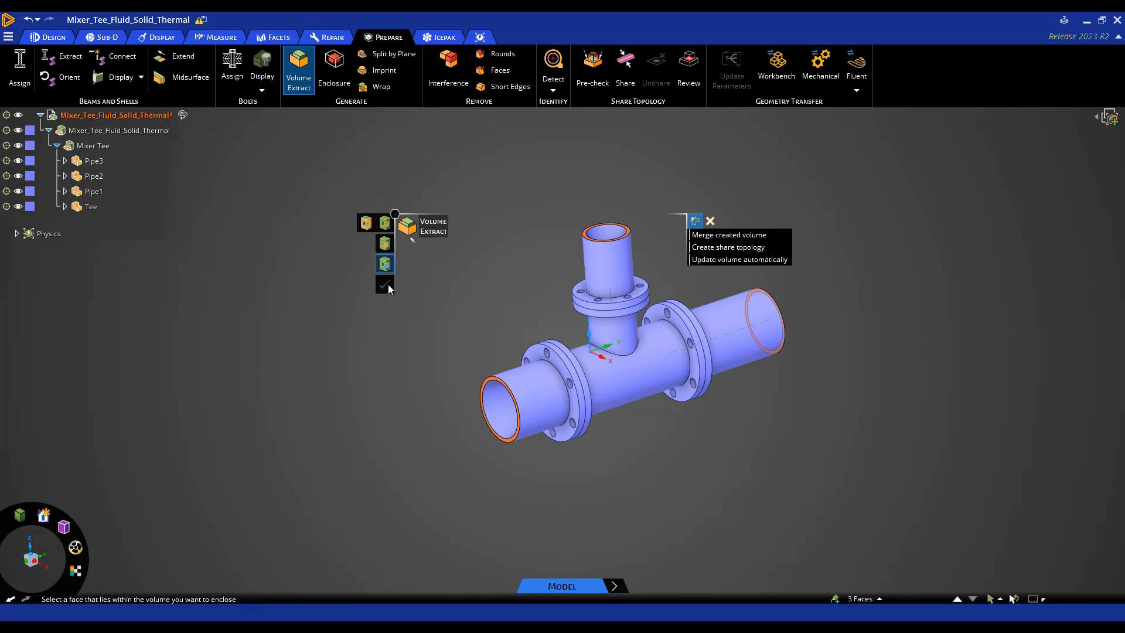
# Pick the left pipe's inner surface as seed so the enclosed fluid volume previews in red
pyautogui.click(524, 402)
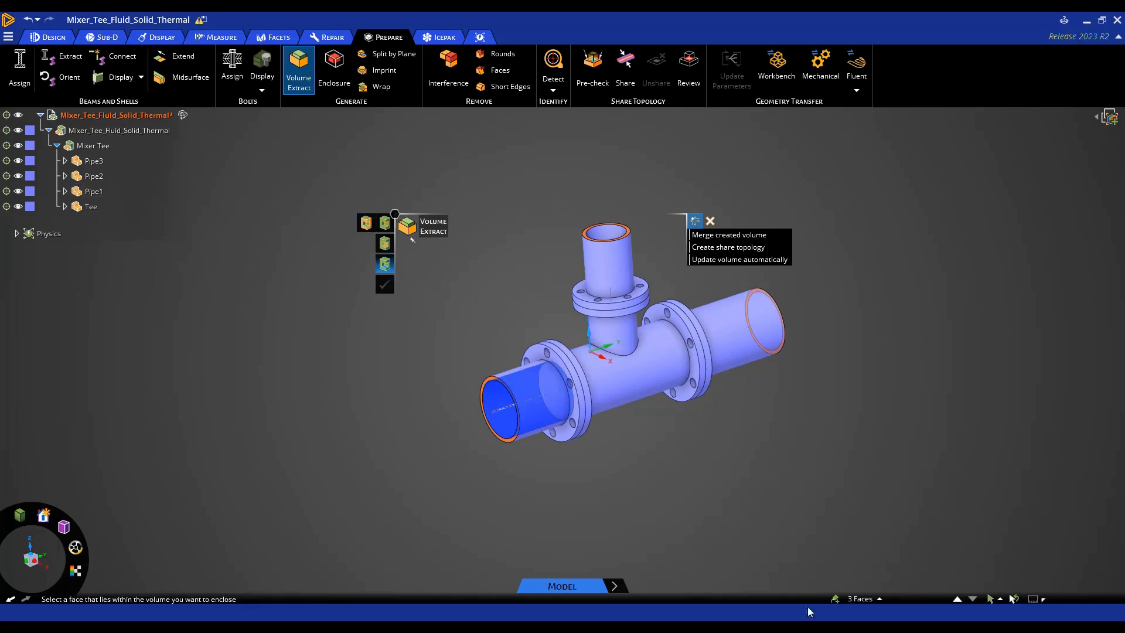
pyautogui.click(517, 402)
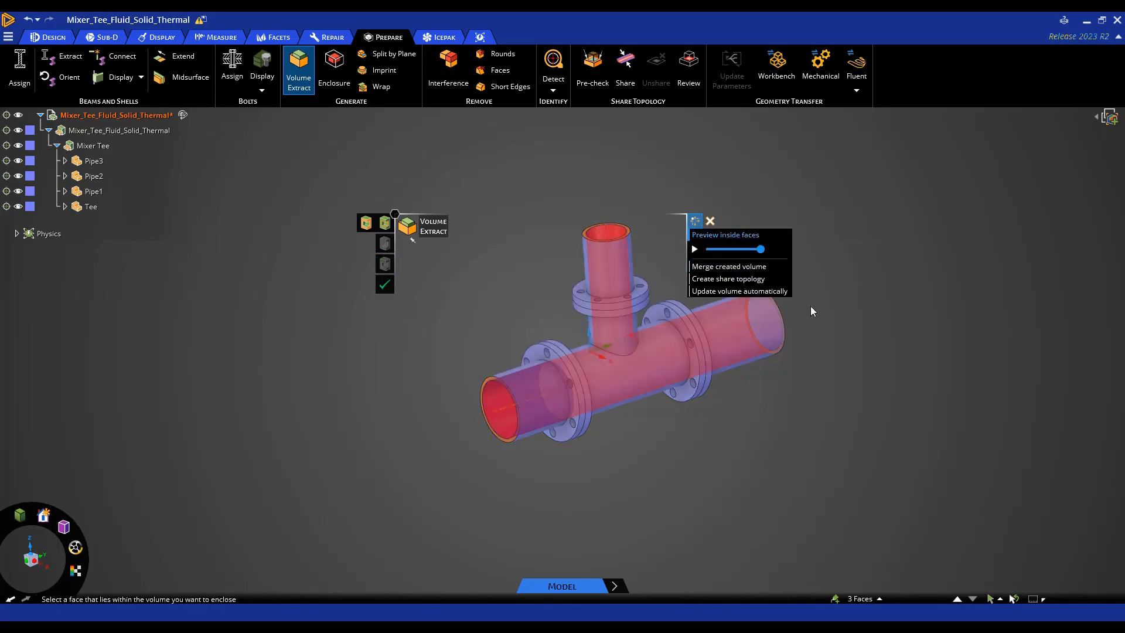
pyautogui.moveTo(896, 337)
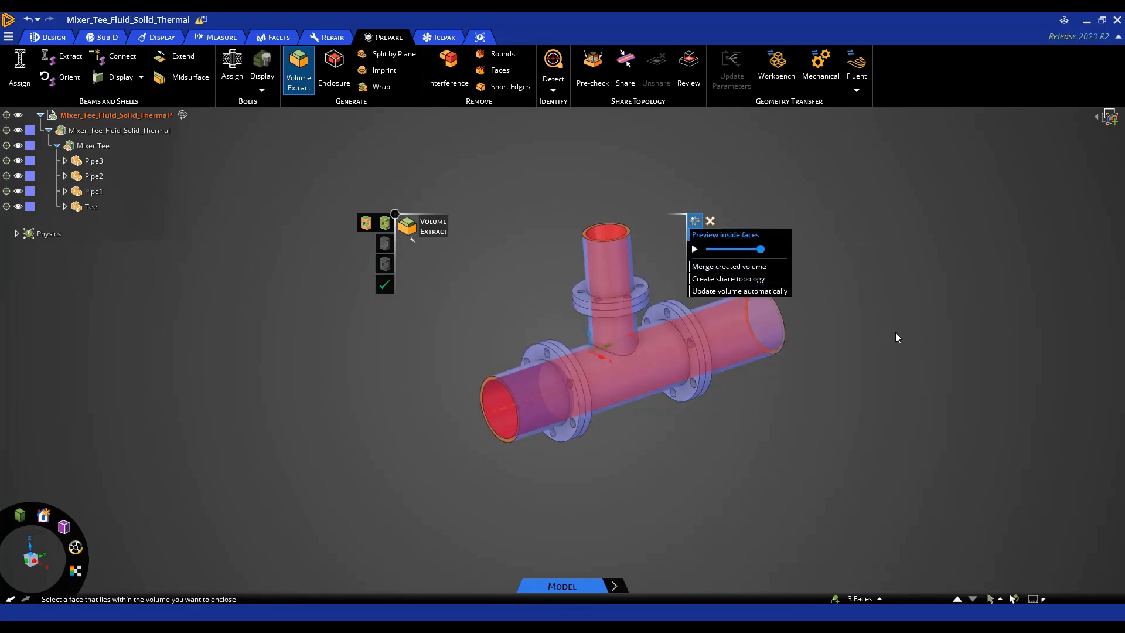
pyautogui.moveTo(902, 322)
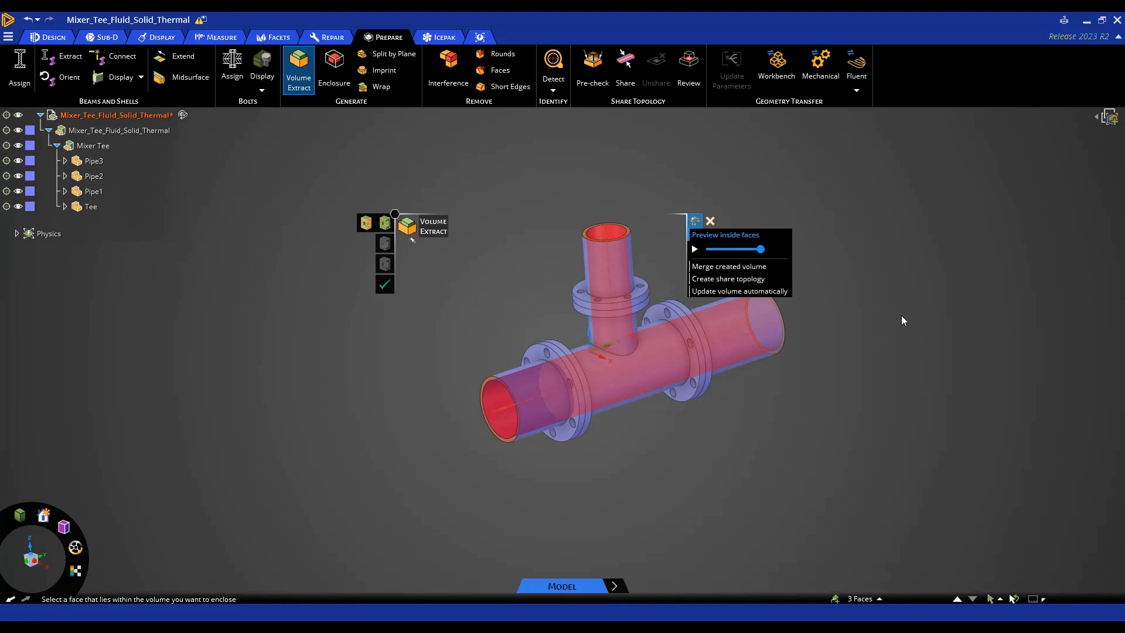
pyautogui.moveTo(759, 329)
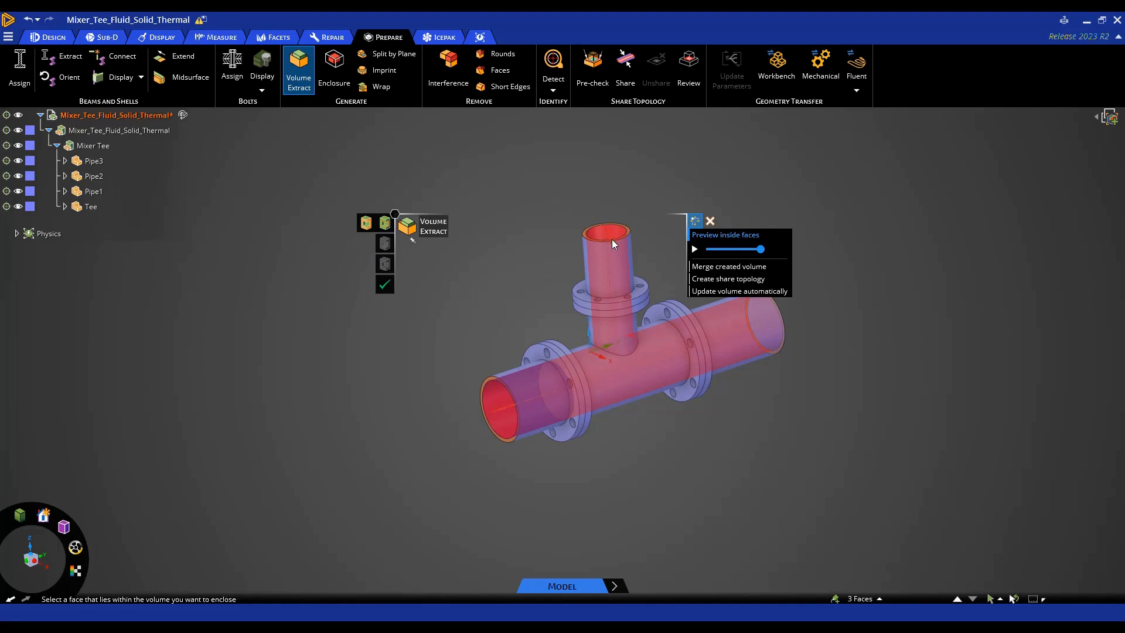
pyautogui.moveTo(765, 248); pyautogui.dragTo(740, 248)
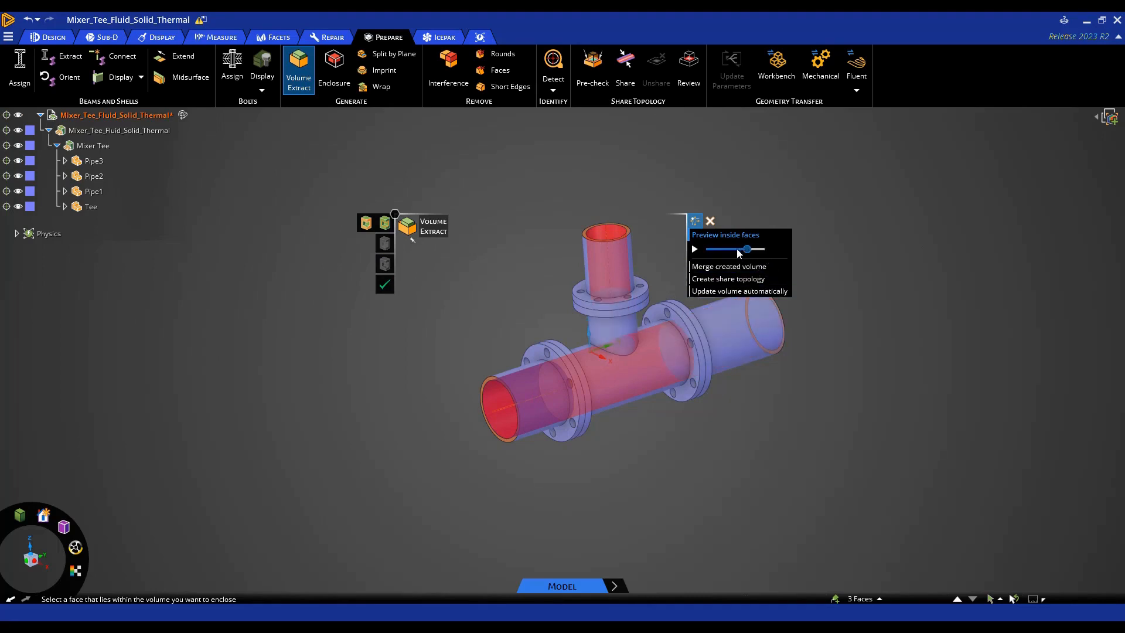
pyautogui.moveTo(747, 248); pyautogui.dragTo(731, 249)
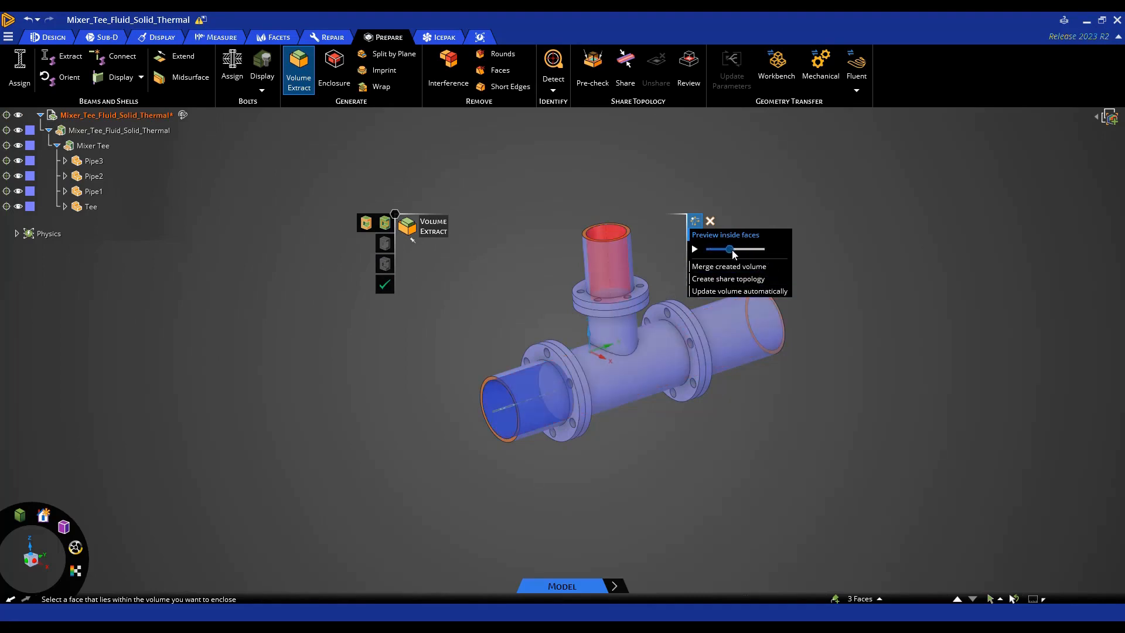
pyautogui.moveTo(730, 248); pyautogui.dragTo(749, 248)
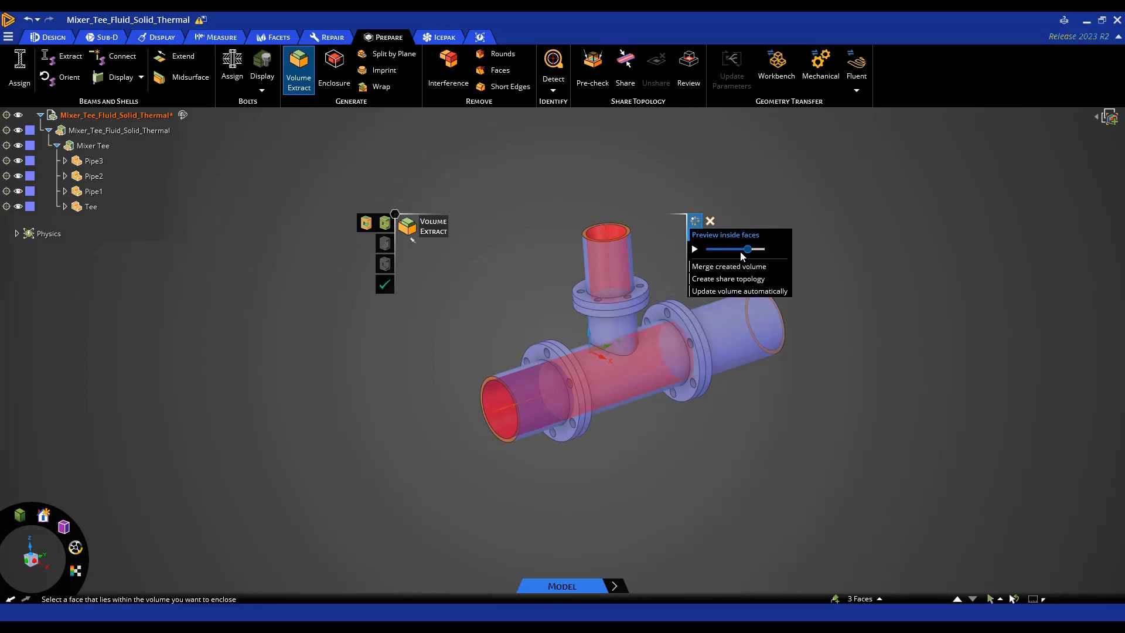
pyautogui.moveTo(749, 249); pyautogui.dragTo(760, 249)
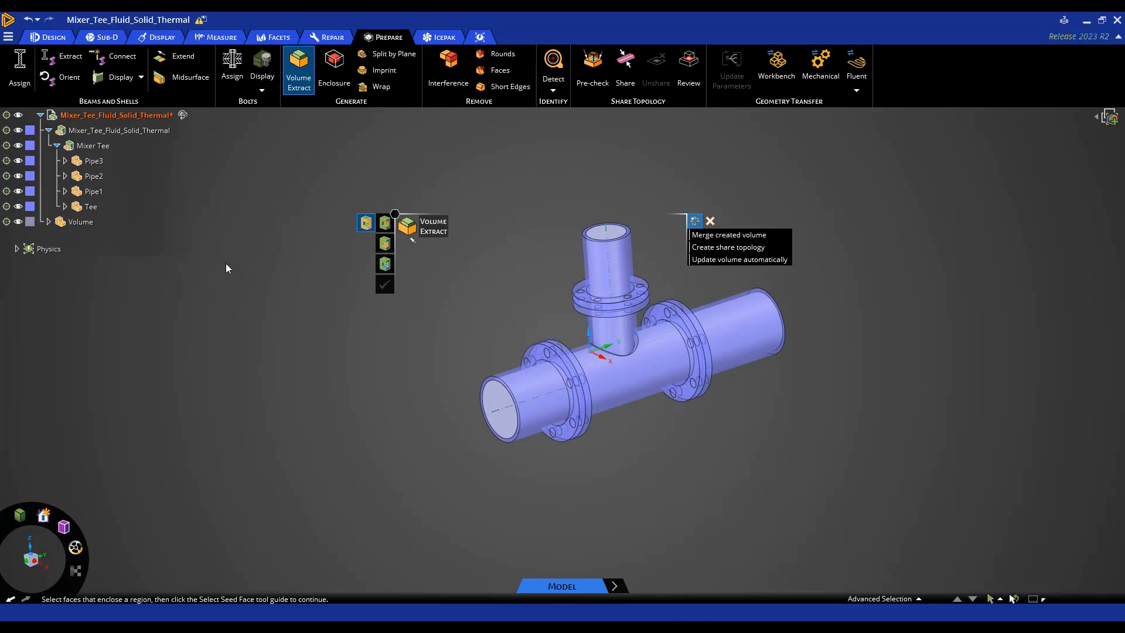
# Select the new Volume body in the structure tree after completing Volume Extract
pyautogui.click(94, 191)
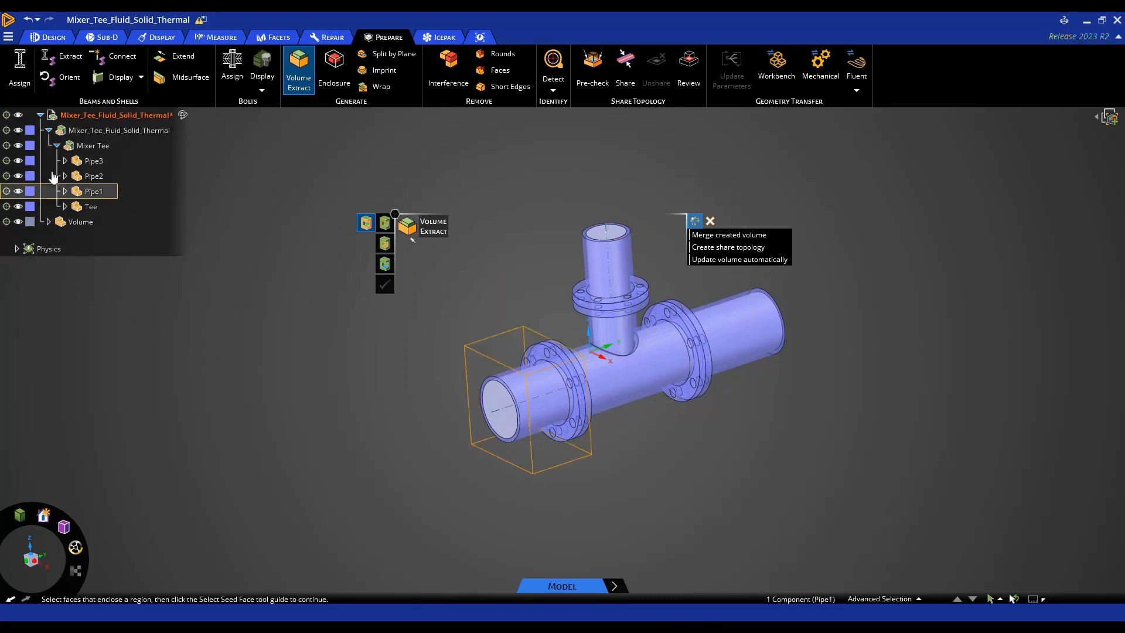